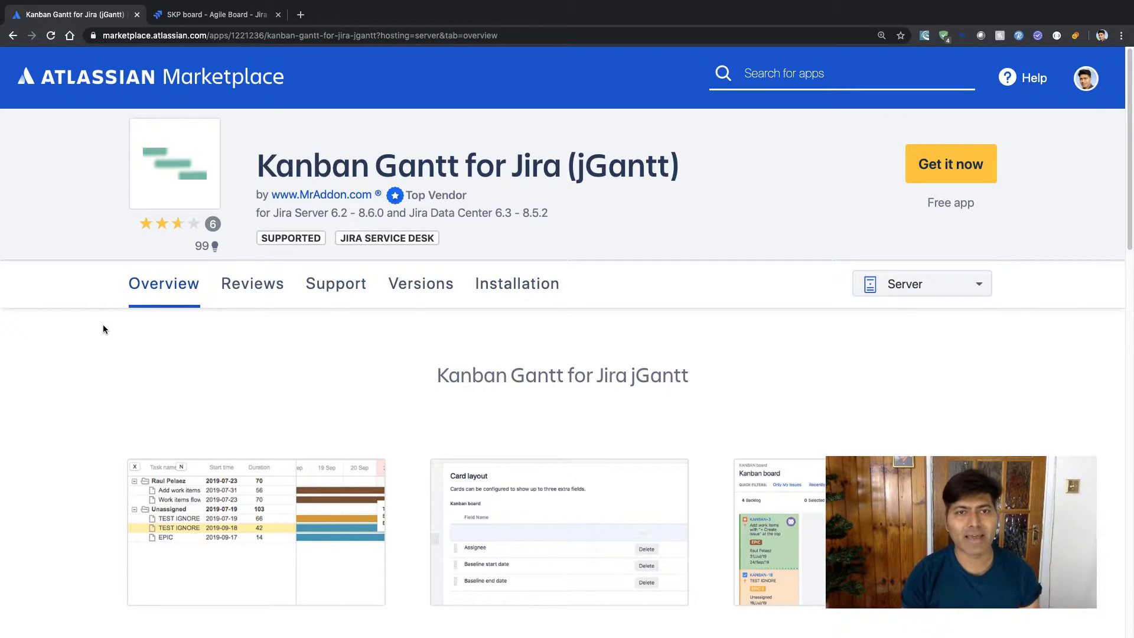
Scroll the jGantt overview to its feature highlights: Gantt board view, date configuration, epic colors
{"action": "scroll", "scroll_direction": "down", "scroll_amount": 3}
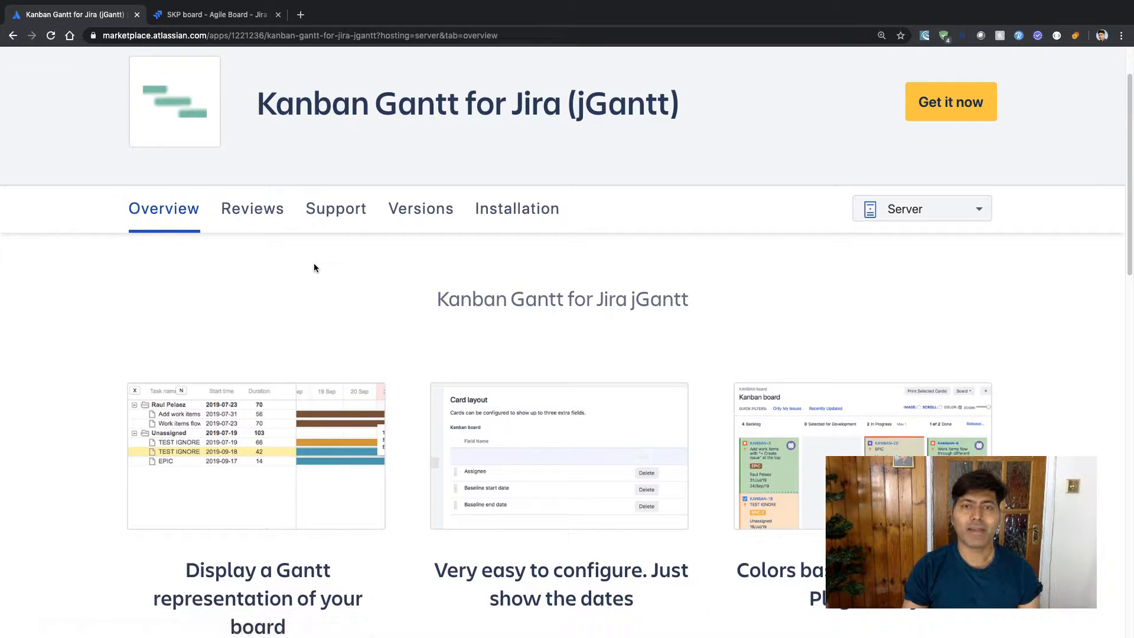
{"action": "scroll", "scroll_direction": "down", "scroll_amount": 3}
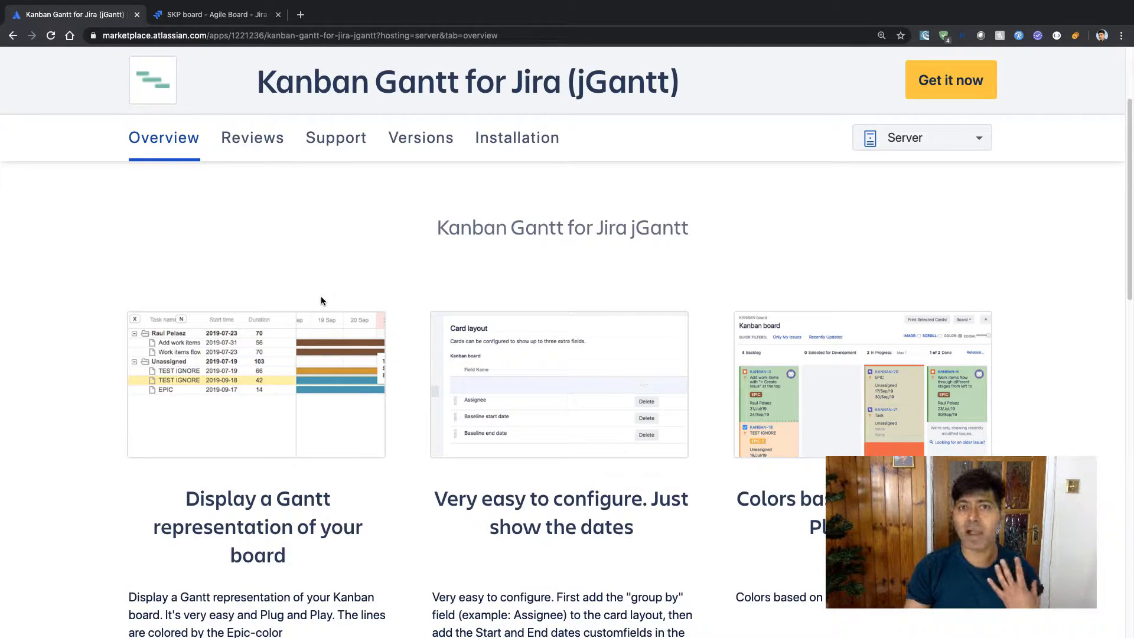
{"action": "scroll", "scroll_direction": "down", "scroll_amount": 3}
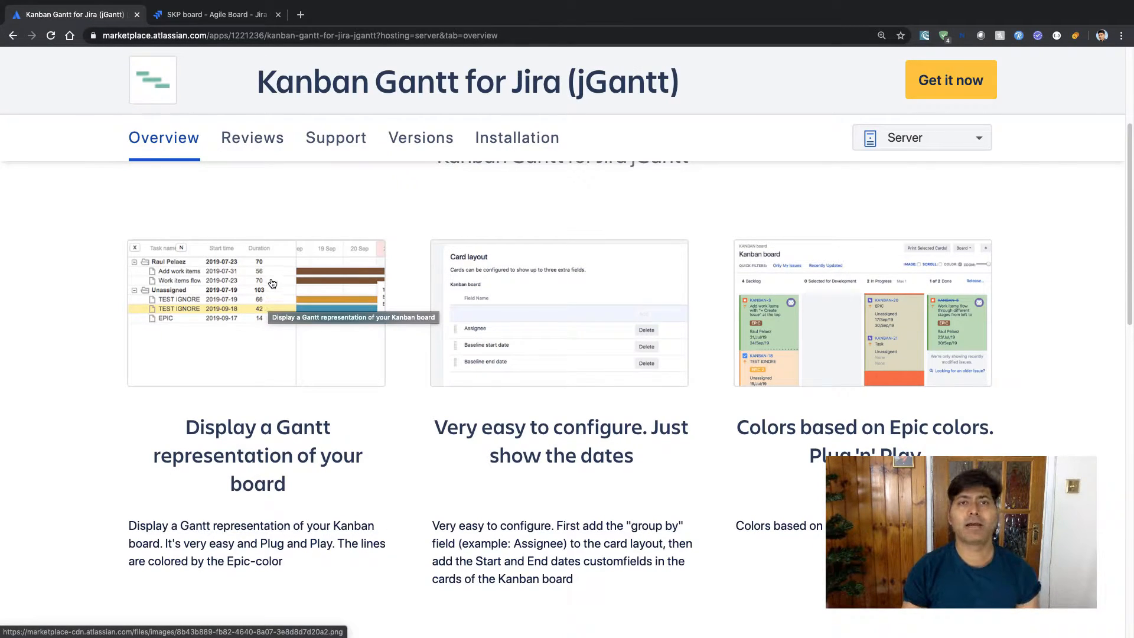
{"action": "mouse_move", "coordinate": [251, 313]}
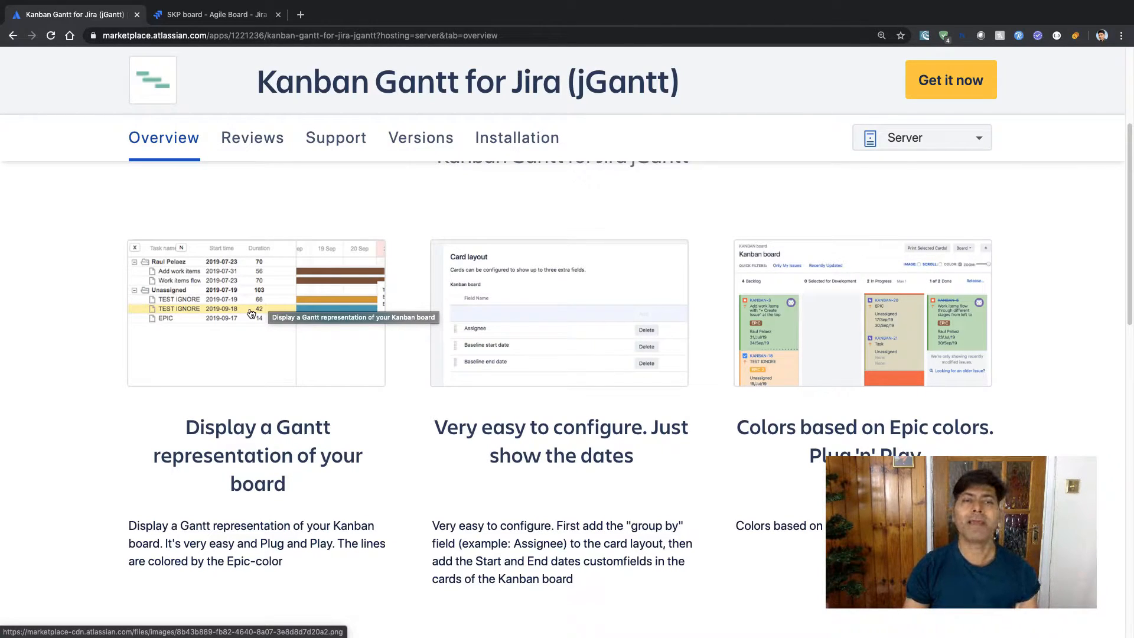
{"action": "left_click", "coordinate": [257, 312]}
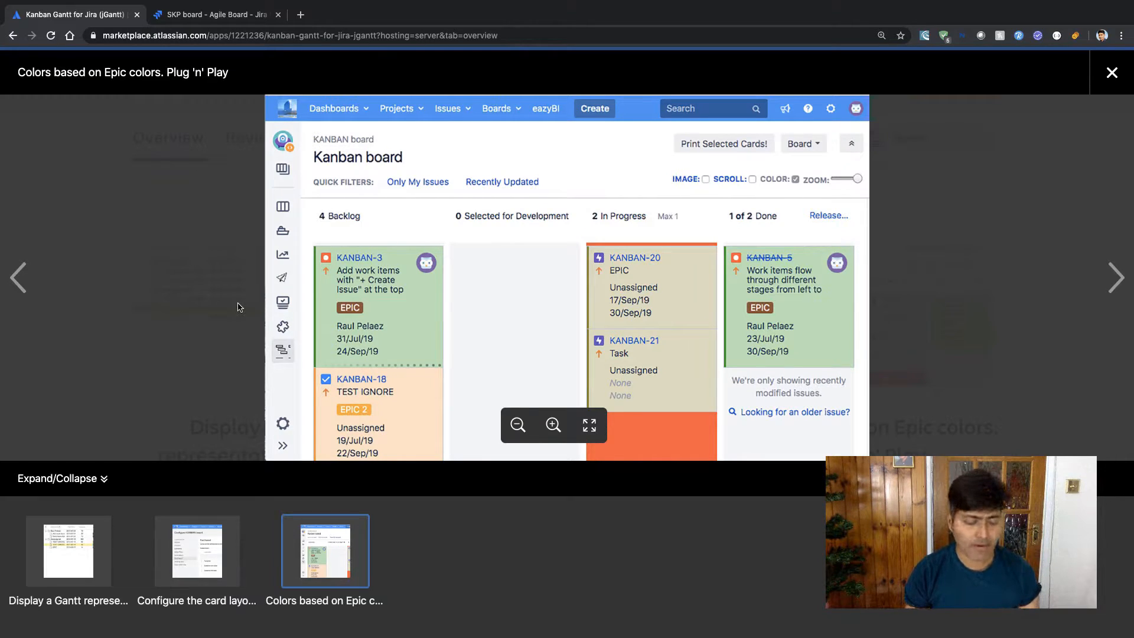
{"action": "left_click", "coordinate": [1111, 72]}
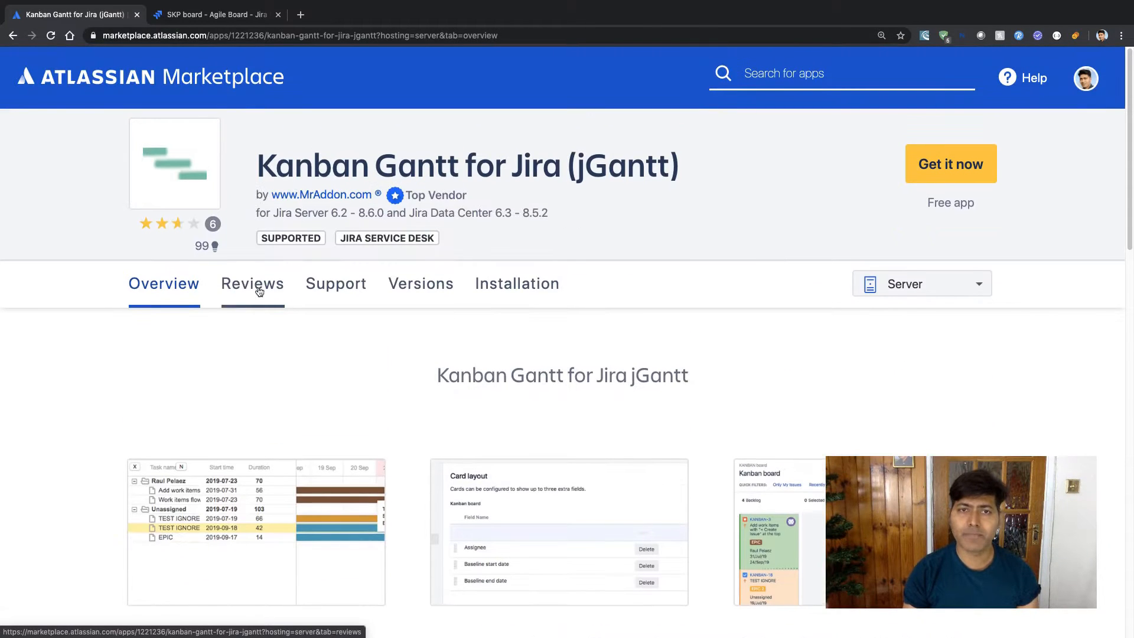
{"action": "left_click", "coordinate": [420, 282]}
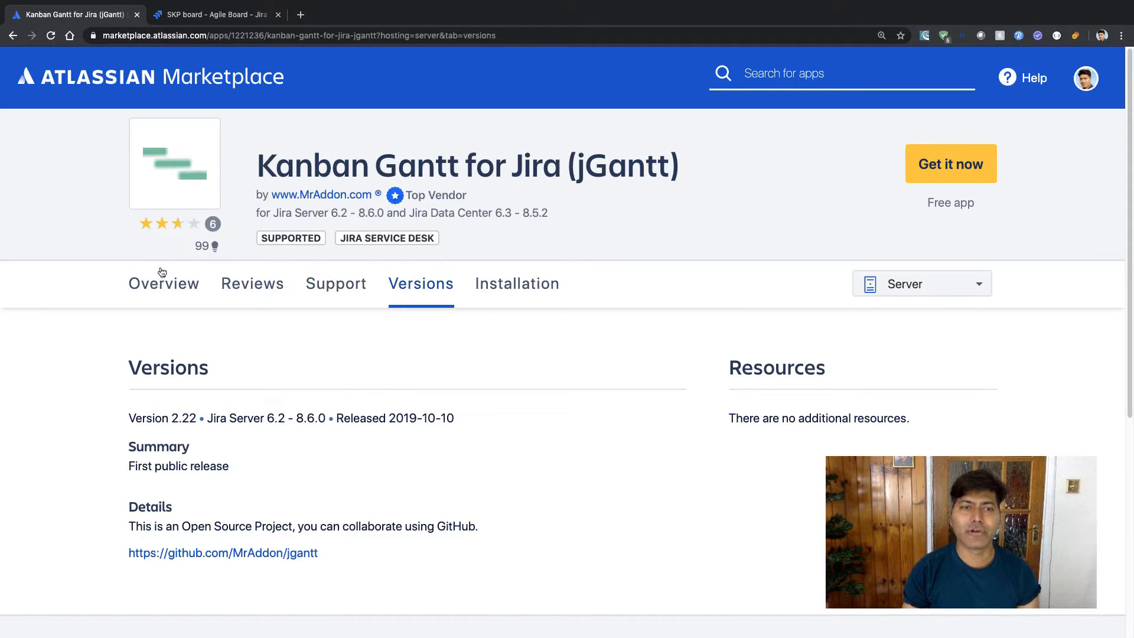
{"action": "left_click", "coordinate": [163, 282]}
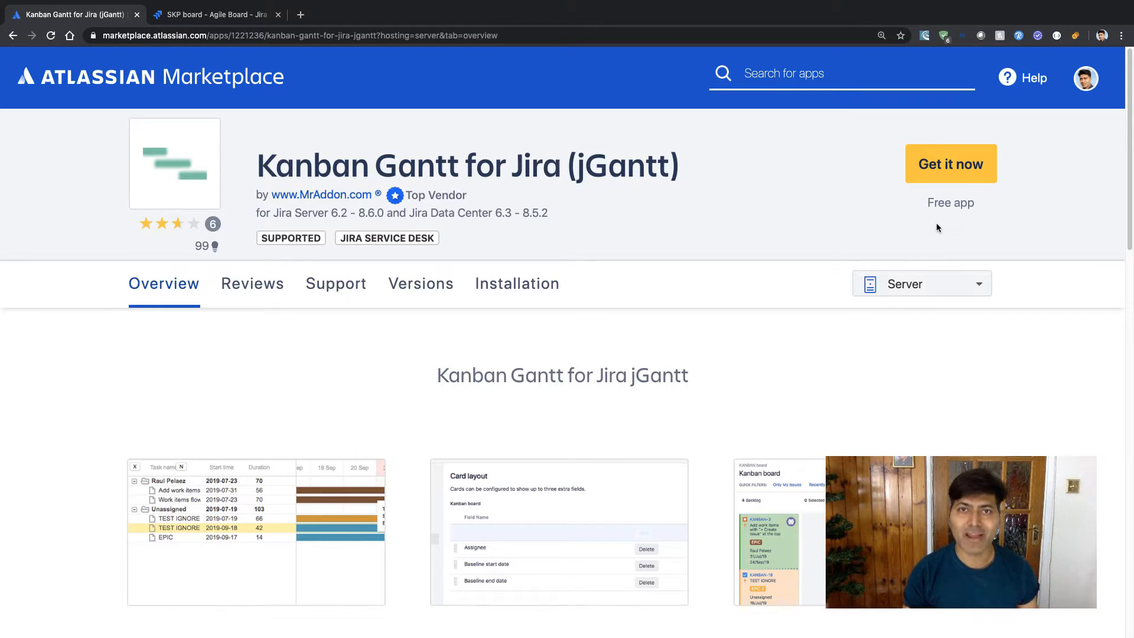
{"action": "mouse_move", "coordinate": [395, 195]}
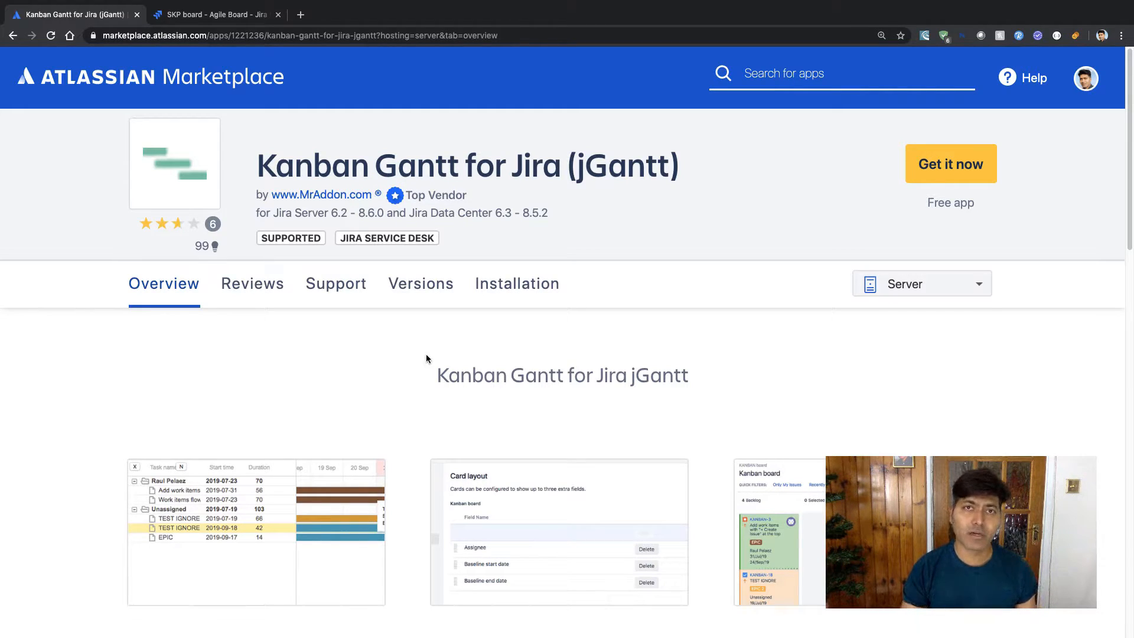
{"action": "mouse_move", "coordinate": [394, 195]}
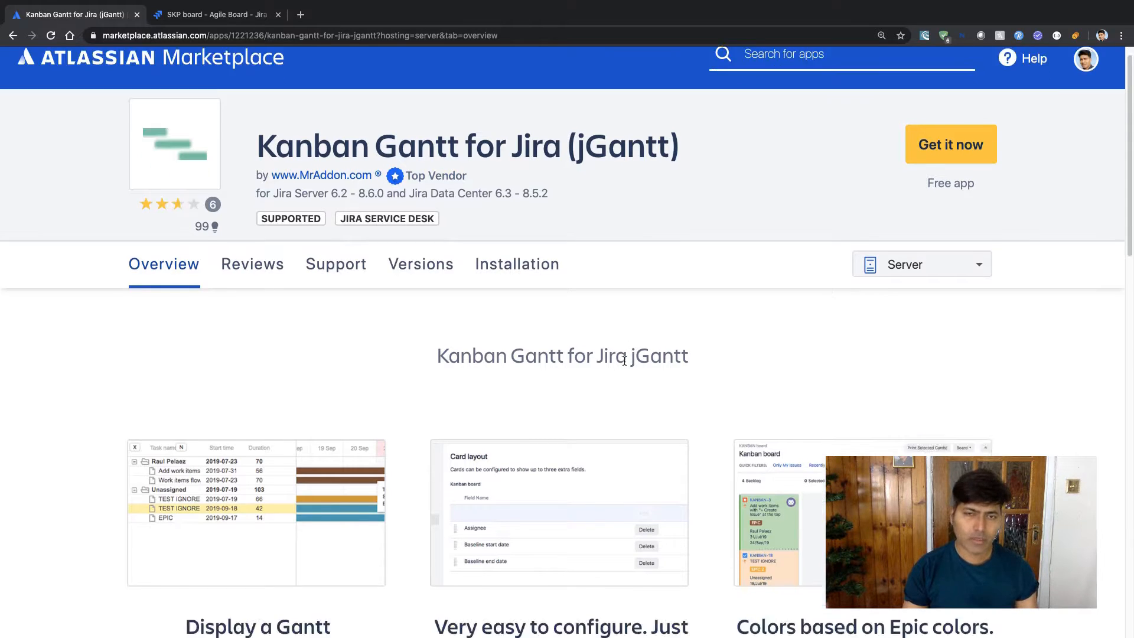
Scroll the overview to More details, privacy policy and the Documentation resource link
{"action": "scroll", "scroll_direction": "down", "scroll_amount": 3}
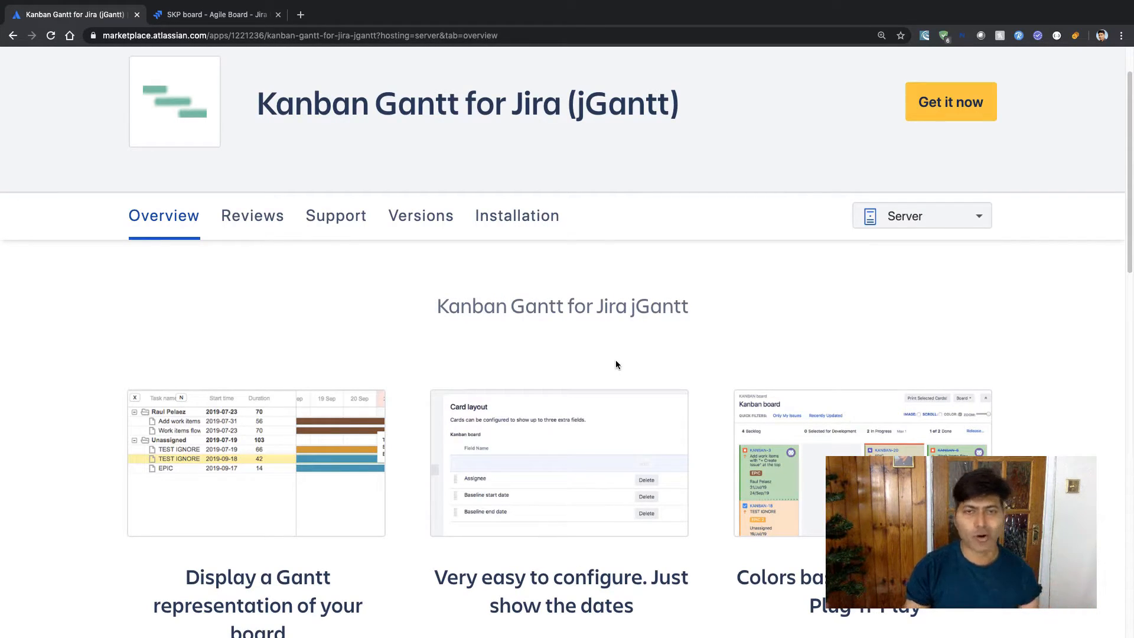
{"action": "scroll", "scroll_direction": "down", "scroll_amount": 3}
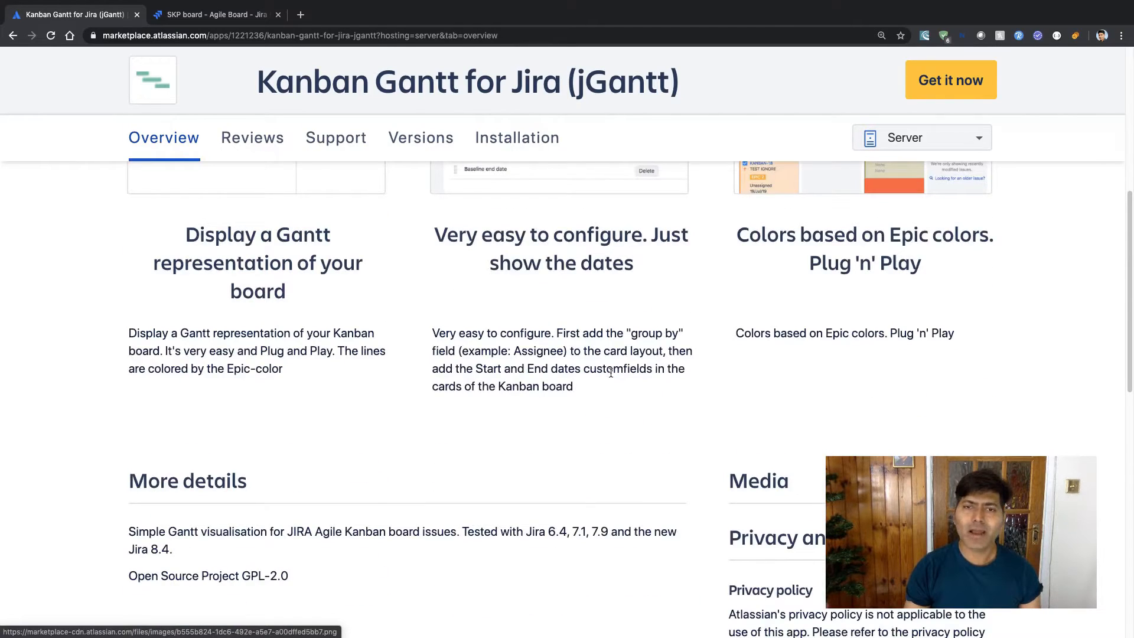
{"action": "scroll", "scroll_direction": "down", "scroll_amount": 3}
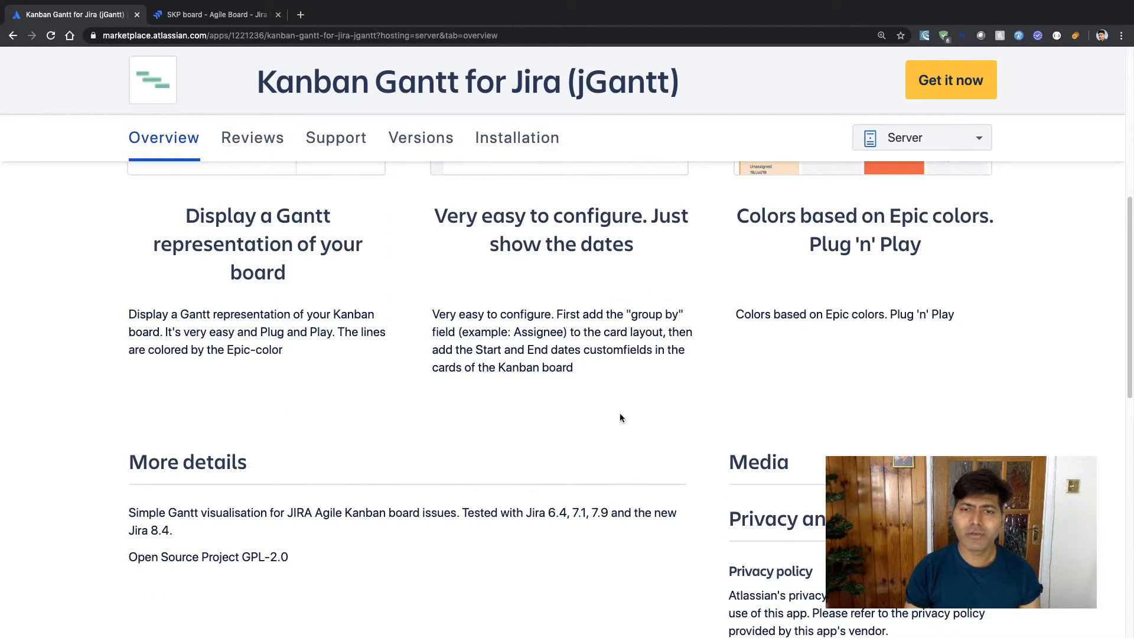
{"action": "scroll", "scroll_direction": "down", "scroll_amount": 3}
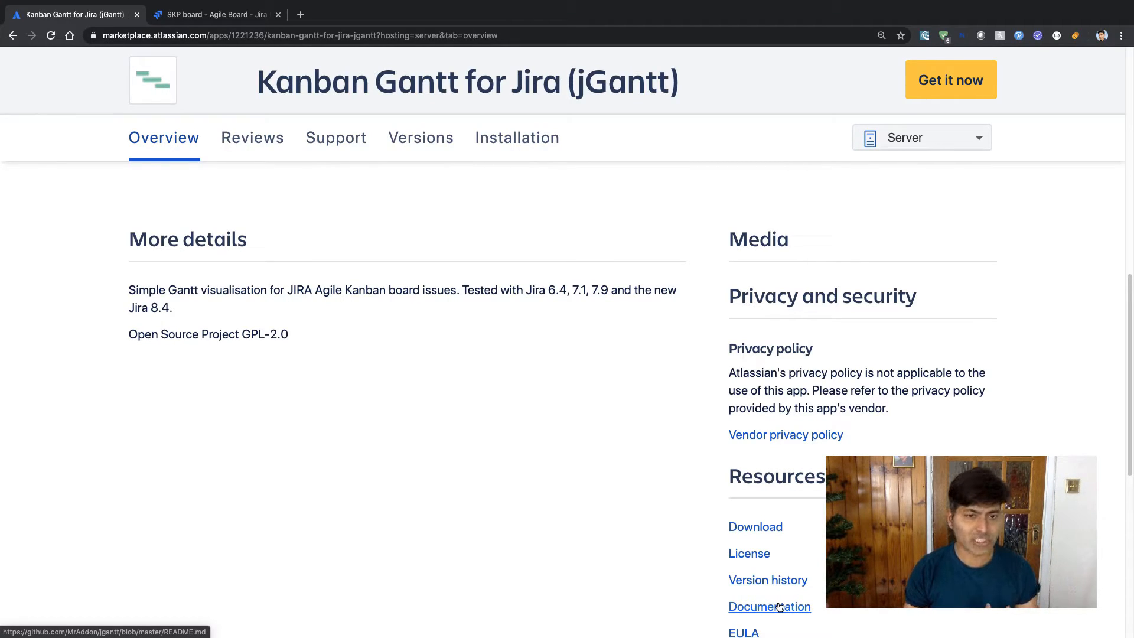
Follow the Documentation link to the jGantt GitHub README's example output and card layout section
{"action": "left_click", "coordinate": [769, 605]}
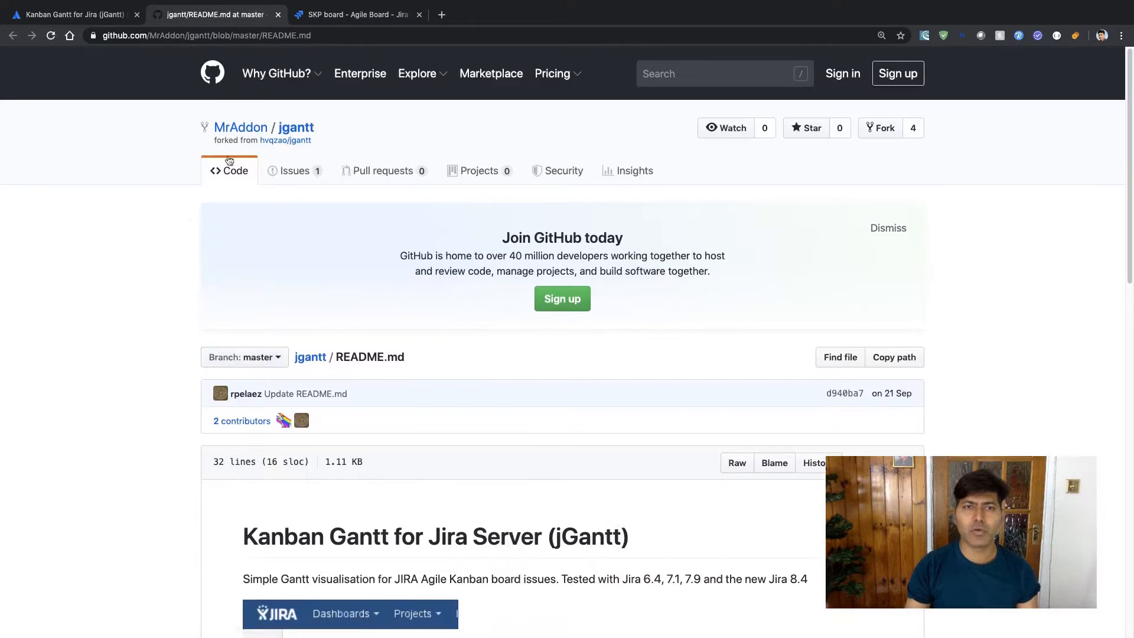
{"action": "scroll", "scroll_direction": "down", "scroll_amount": 3}
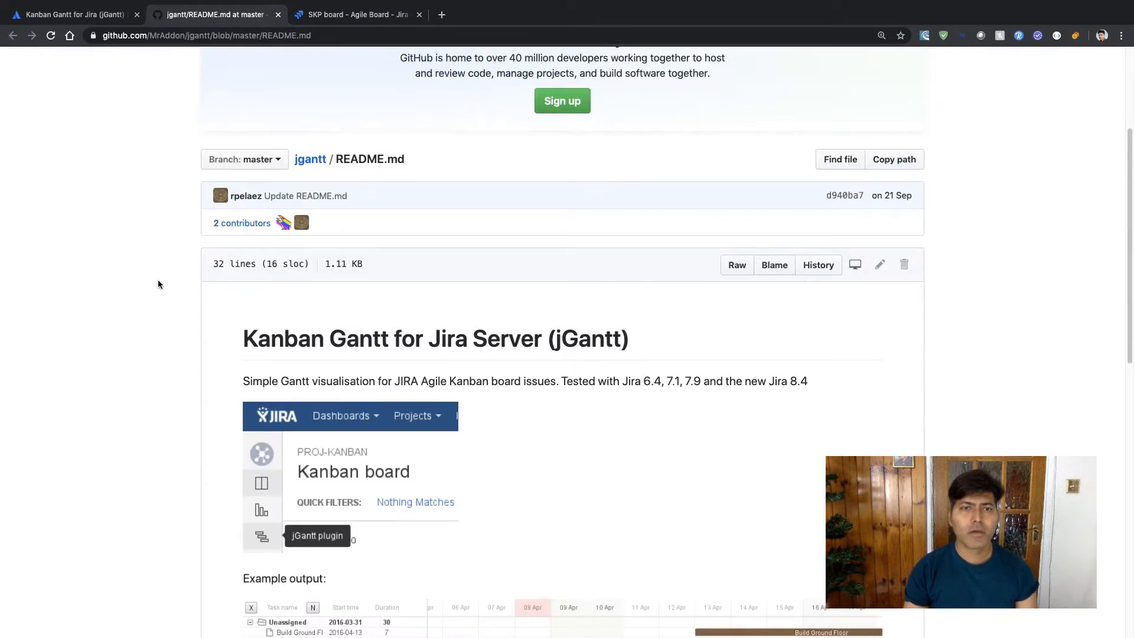
{"action": "scroll", "scroll_direction": "down", "scroll_amount": 3}
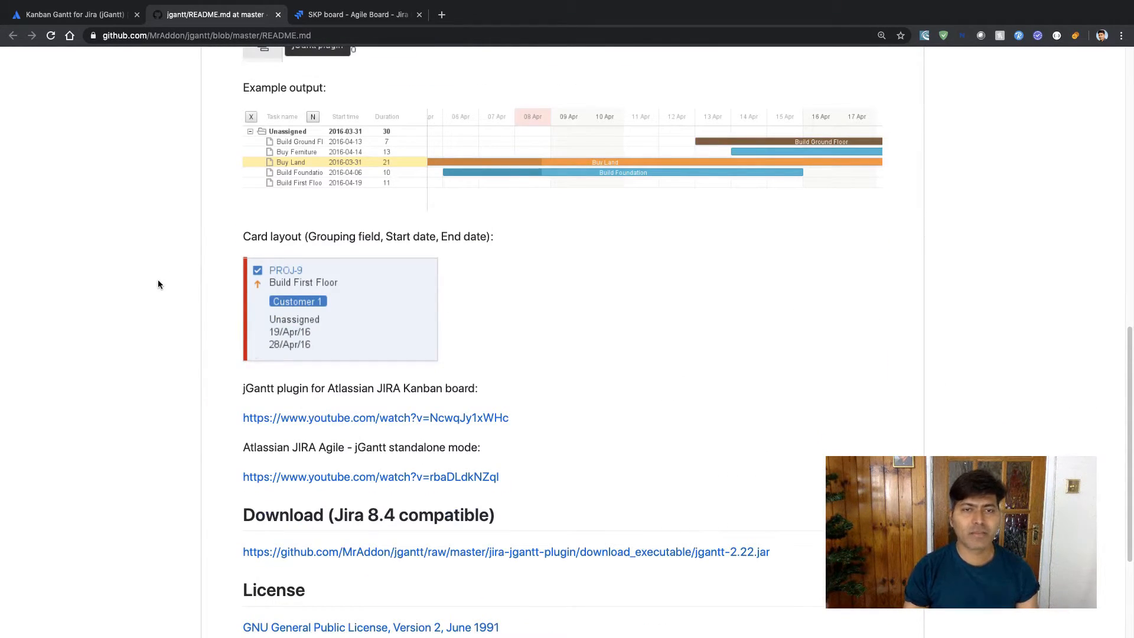
{"action": "scroll", "scroll_direction": "down", "scroll_amount": 3}
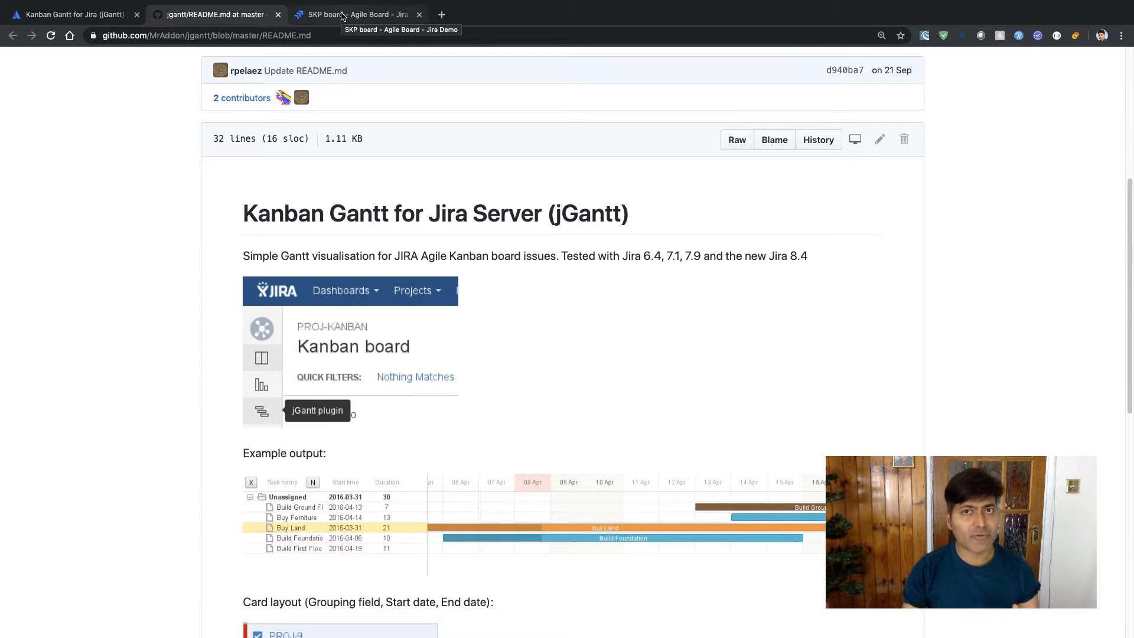
On the Jira SKP board's card layout, order the fields Assignee, Start date, End date
{"action": "left_click", "coordinate": [355, 15]}
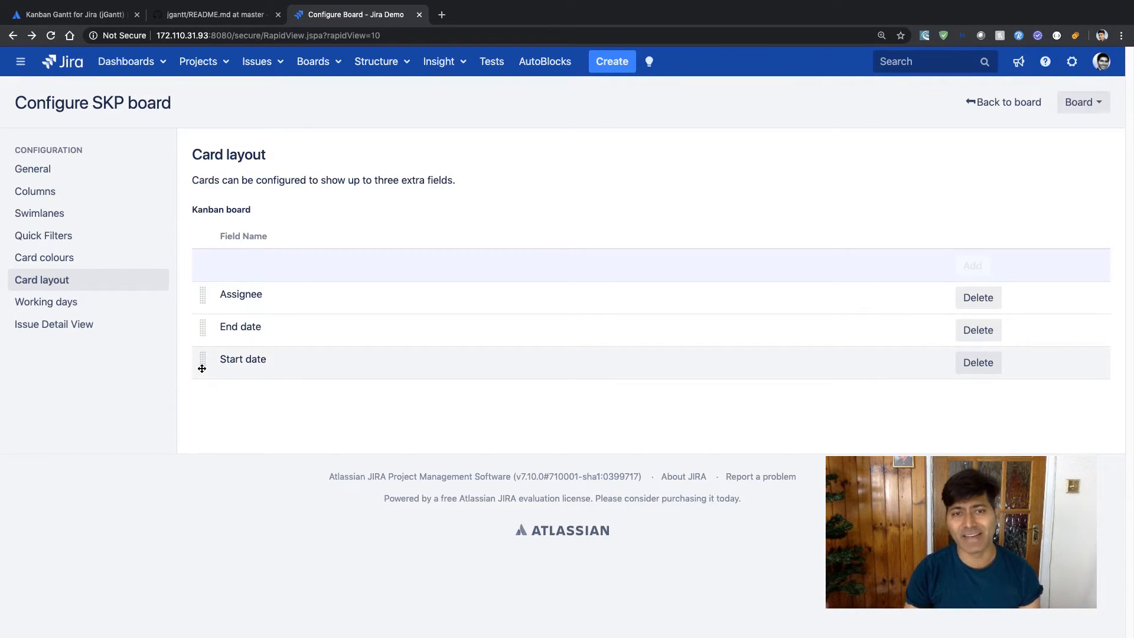
{"action": "left_click", "coordinate": [978, 329]}
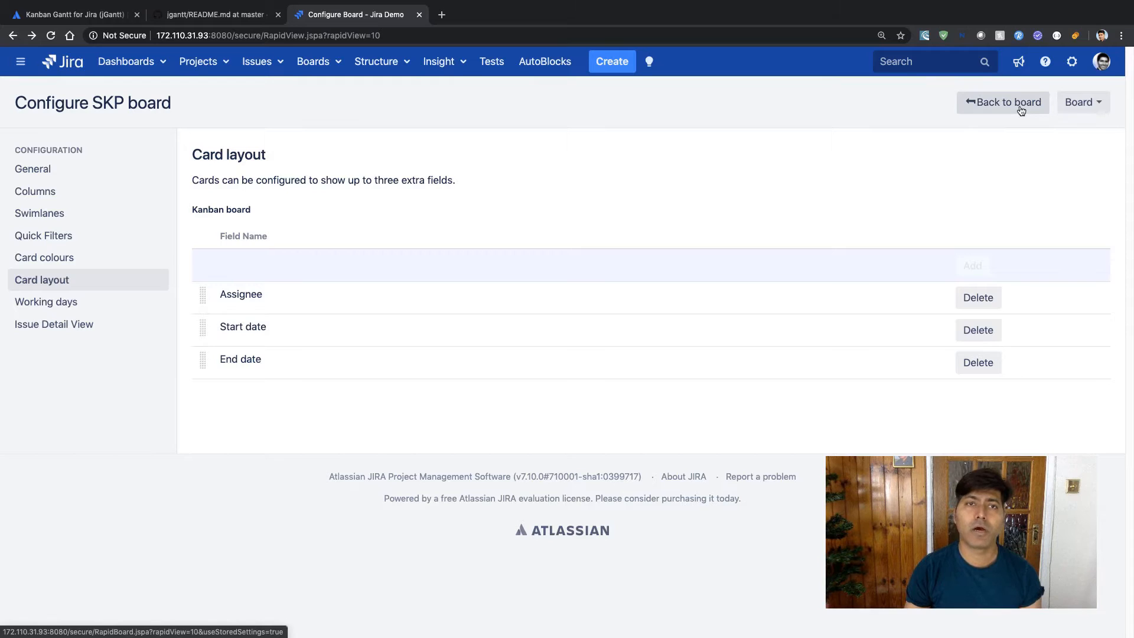
Go back to the SKP Kanban board and bring up SKP-1's details
{"action": "left_click", "coordinate": [1003, 101]}
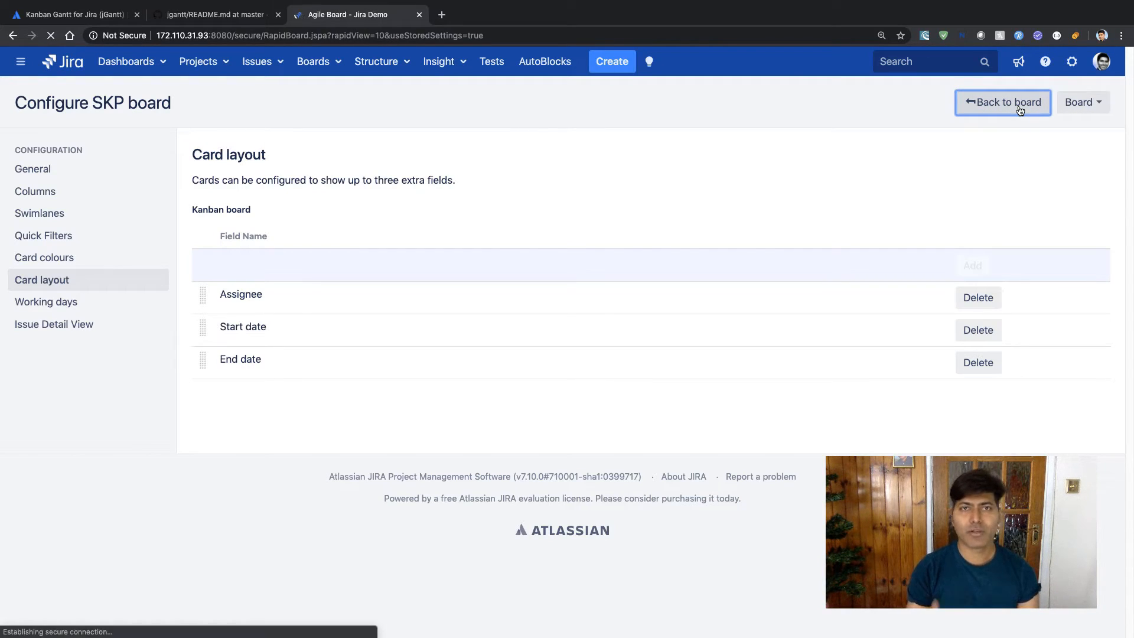
{"action": "left_click", "coordinate": [1002, 101]}
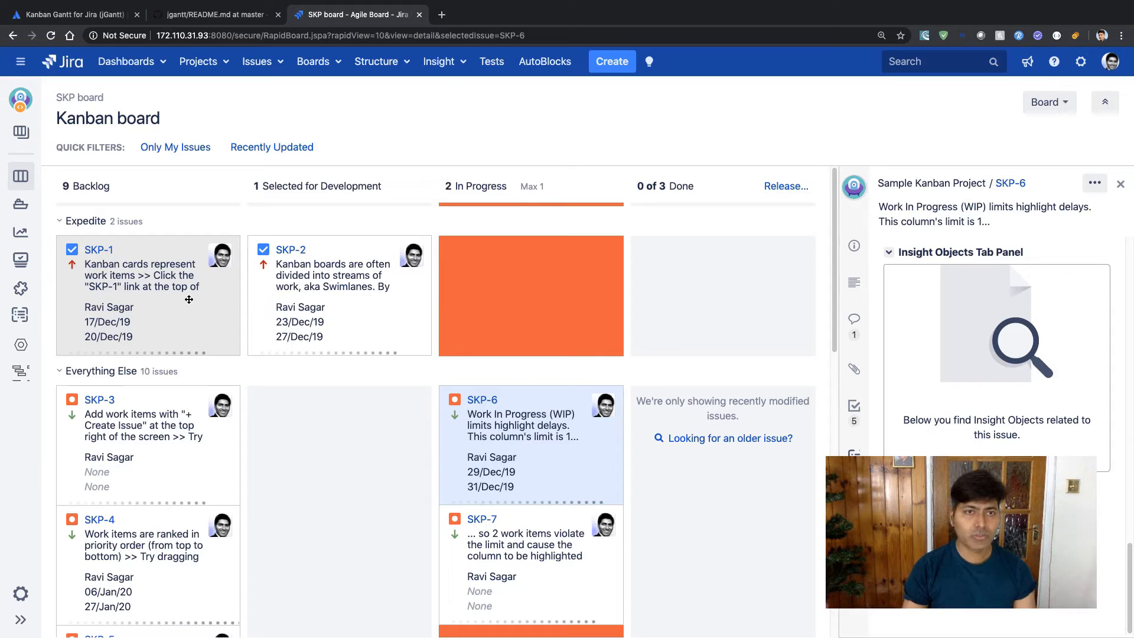
{"action": "mouse_move", "coordinate": [749, 287]}
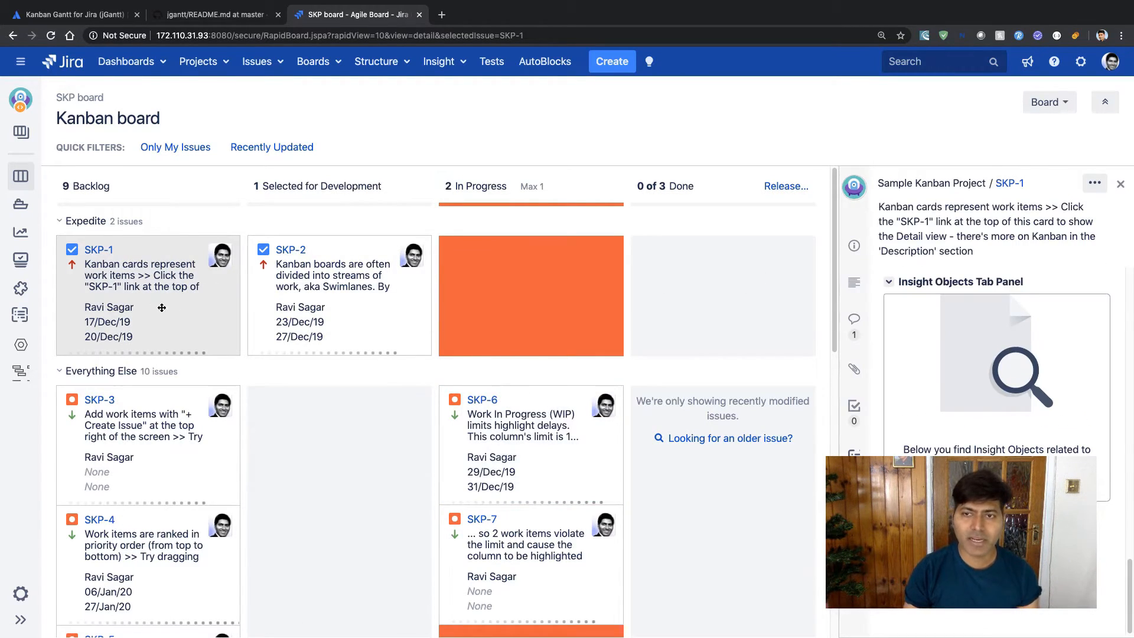
{"action": "scroll", "scroll_direction": "down", "scroll_amount": 3}
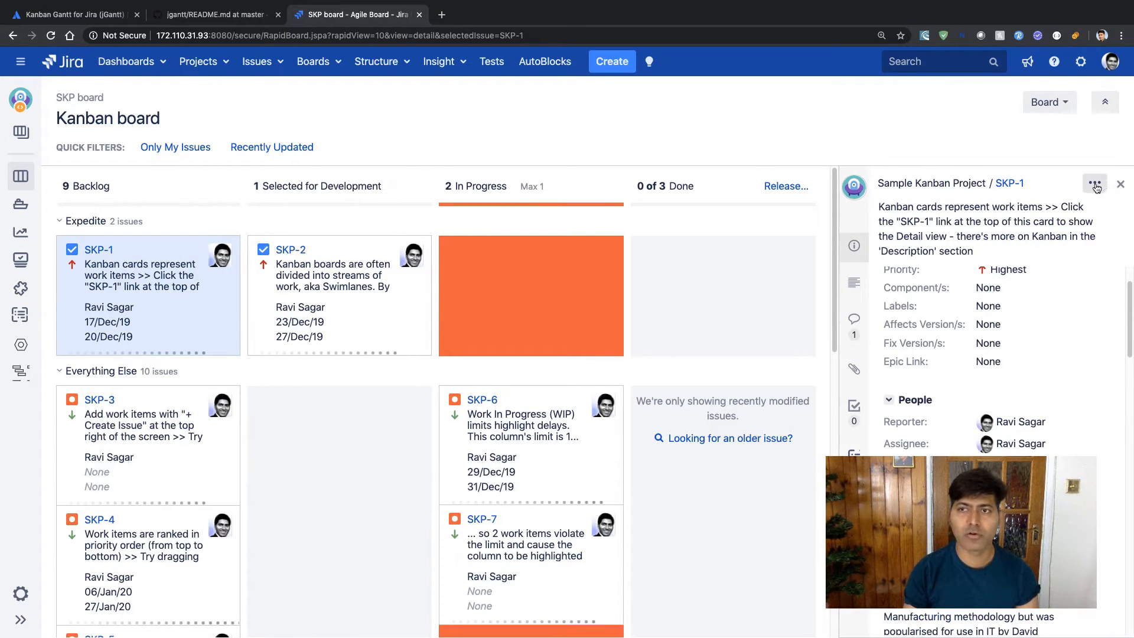
{"action": "mouse_move", "coordinate": [1094, 183]}
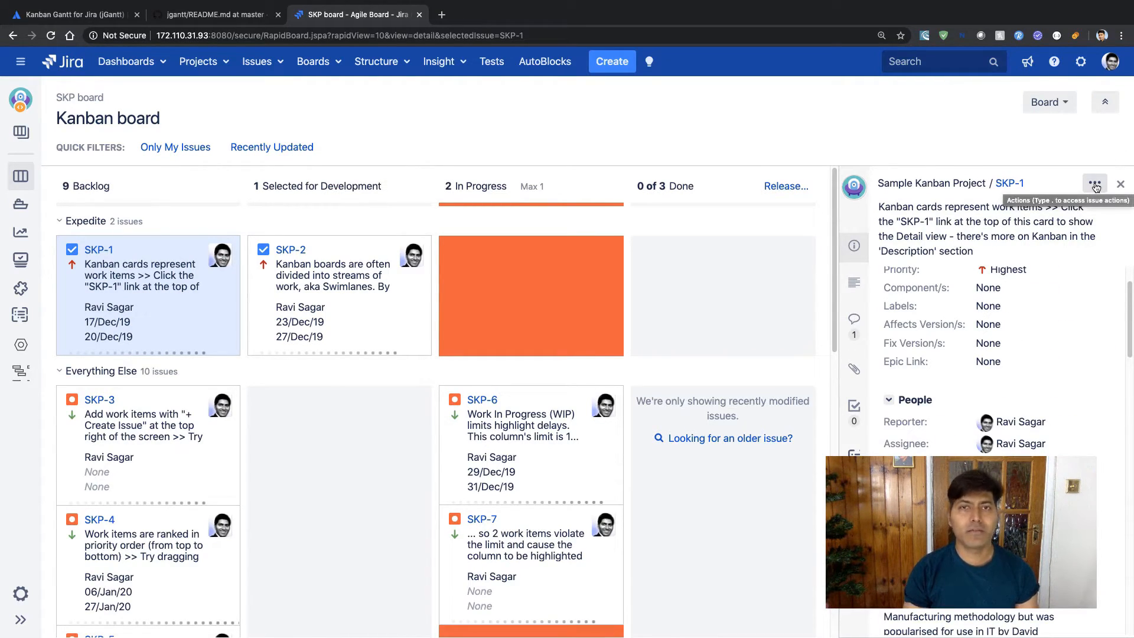
Choose Edit from SKP-1's actions menu and scroll its edit form
{"action": "left_click", "coordinate": [1093, 183]}
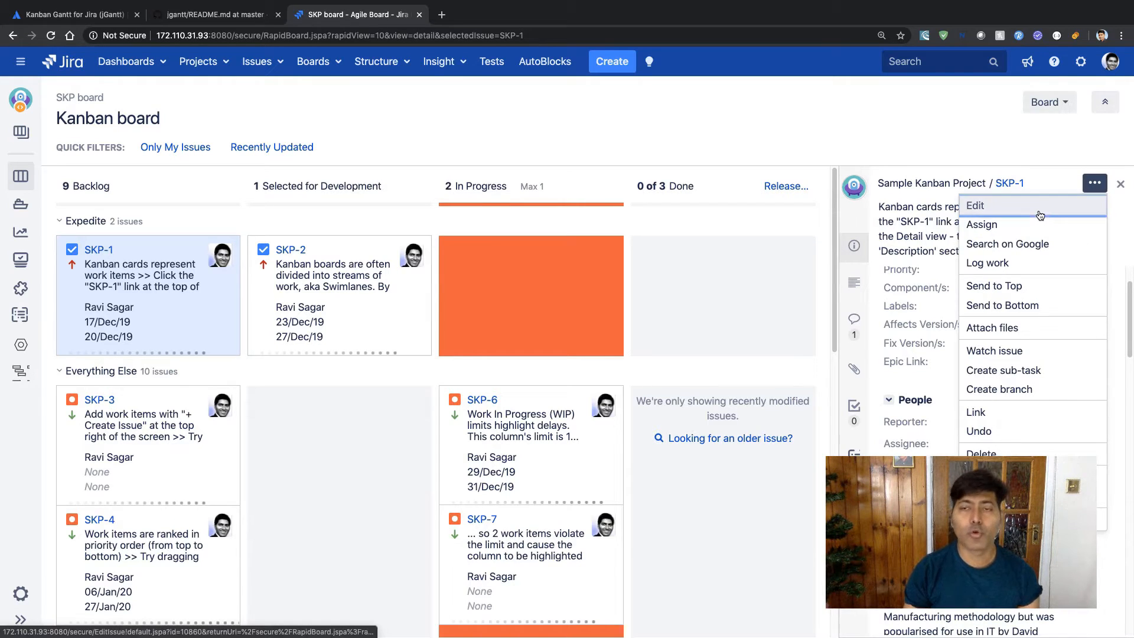
{"action": "left_click", "coordinate": [976, 204]}
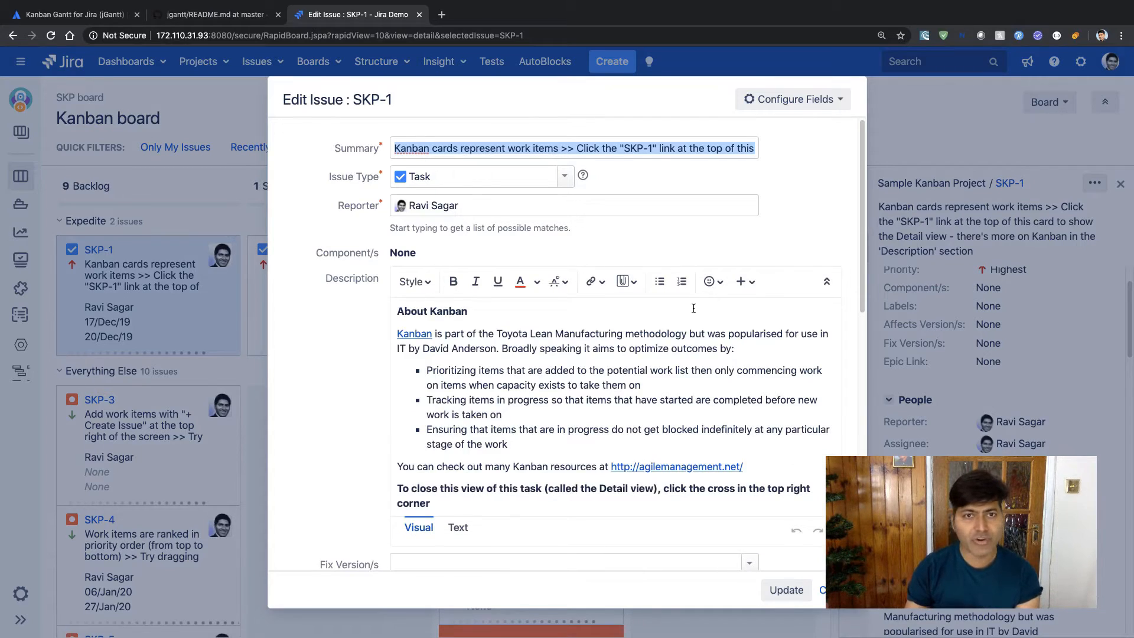
{"action": "scroll", "scroll_direction": "down", "scroll_amount": 3}
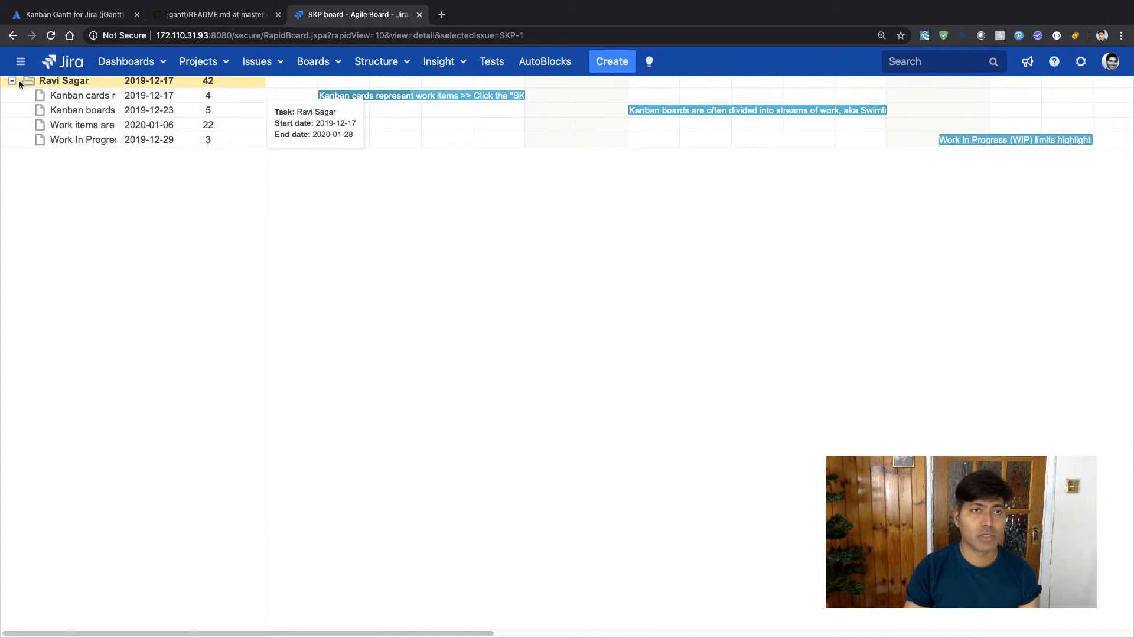
In the Gantt chart, collapse and expand Ravi Sagar's group, check an issue's dates, then return to the Marketplace listing
{"action": "left_click", "coordinate": [12, 80]}
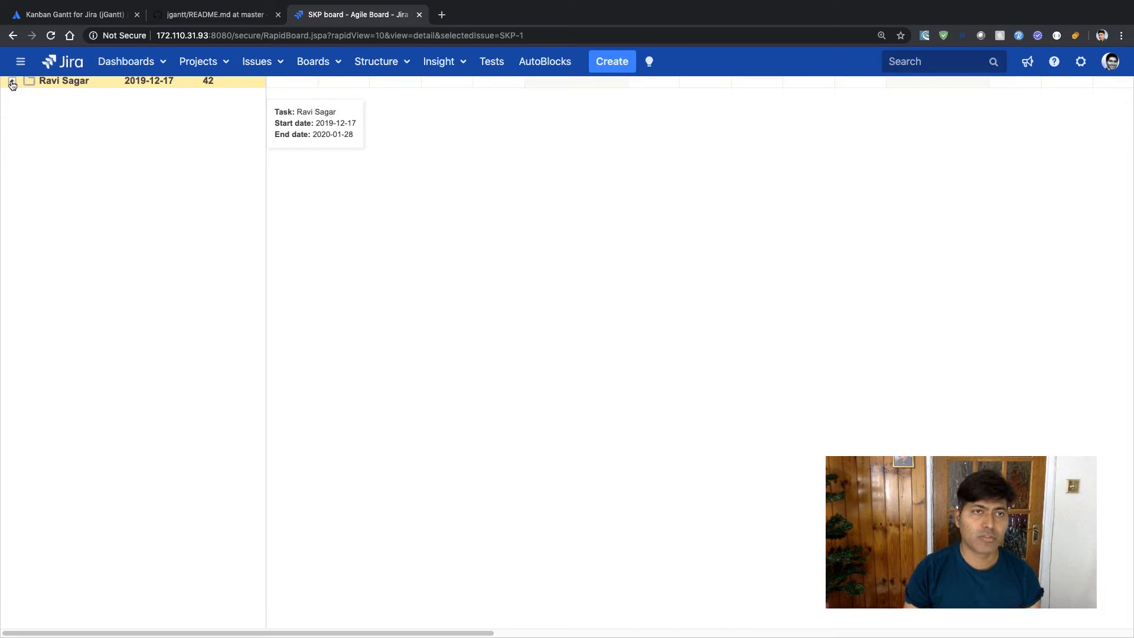
{"action": "left_click", "coordinate": [11, 81]}
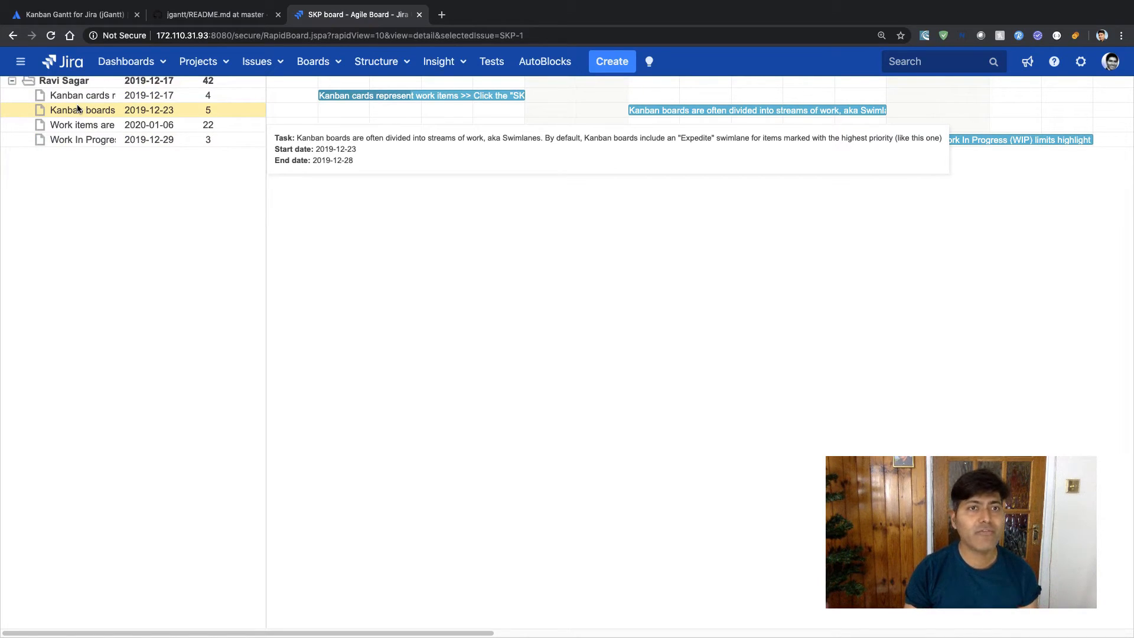
{"action": "left_click", "coordinate": [82, 94]}
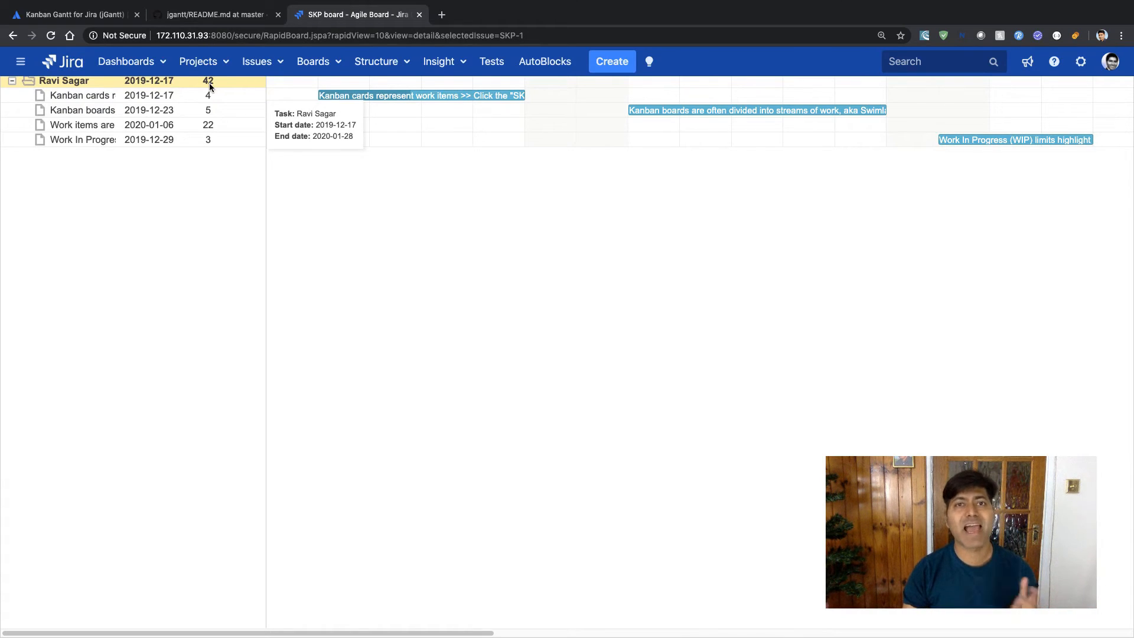
{"action": "mouse_move", "coordinate": [481, 105]}
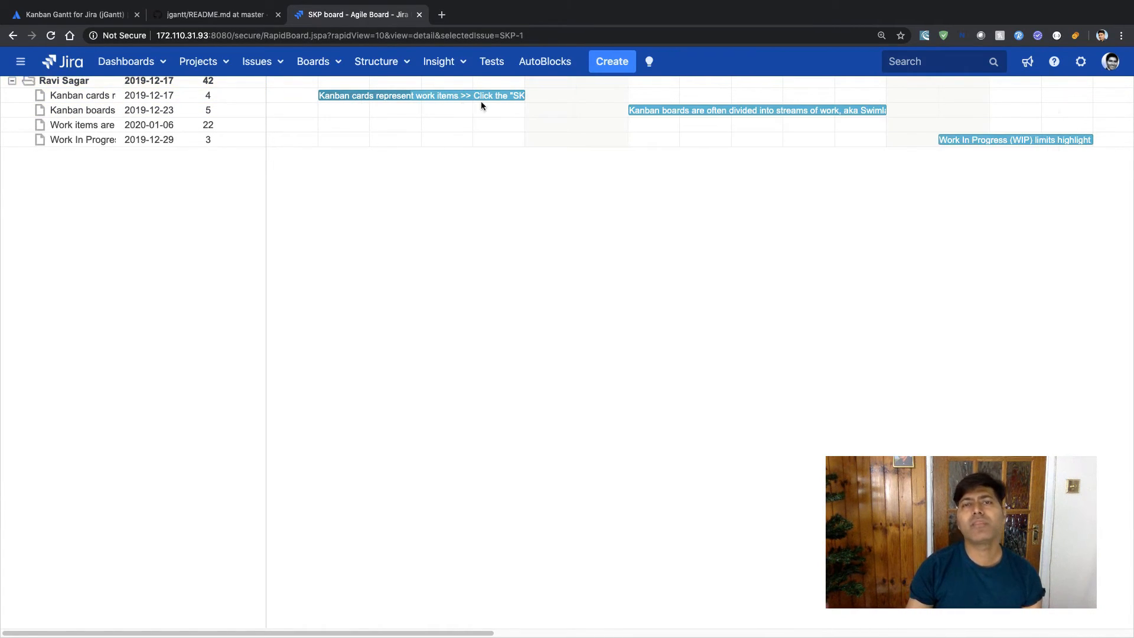
{"action": "mouse_move", "coordinate": [457, 104]}
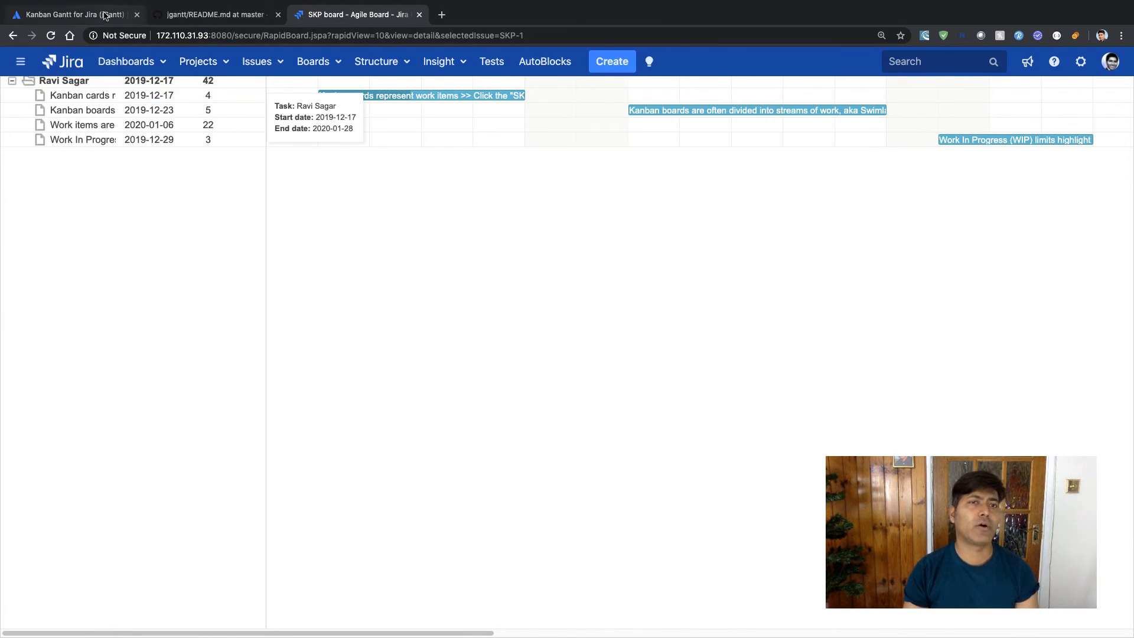
{"action": "left_click", "coordinate": [72, 14]}
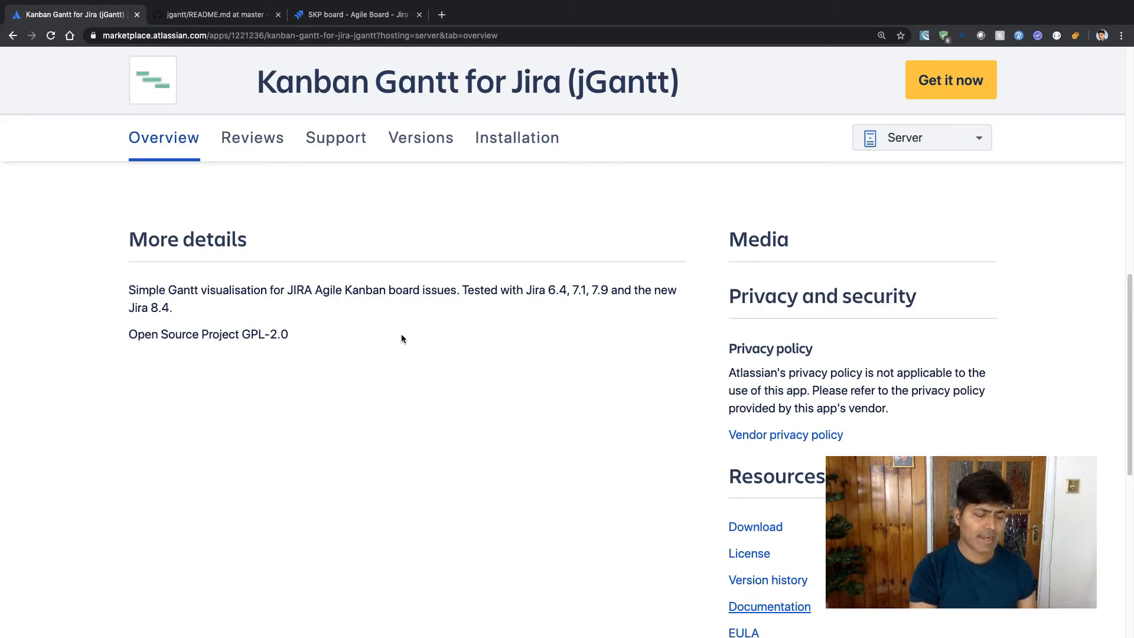